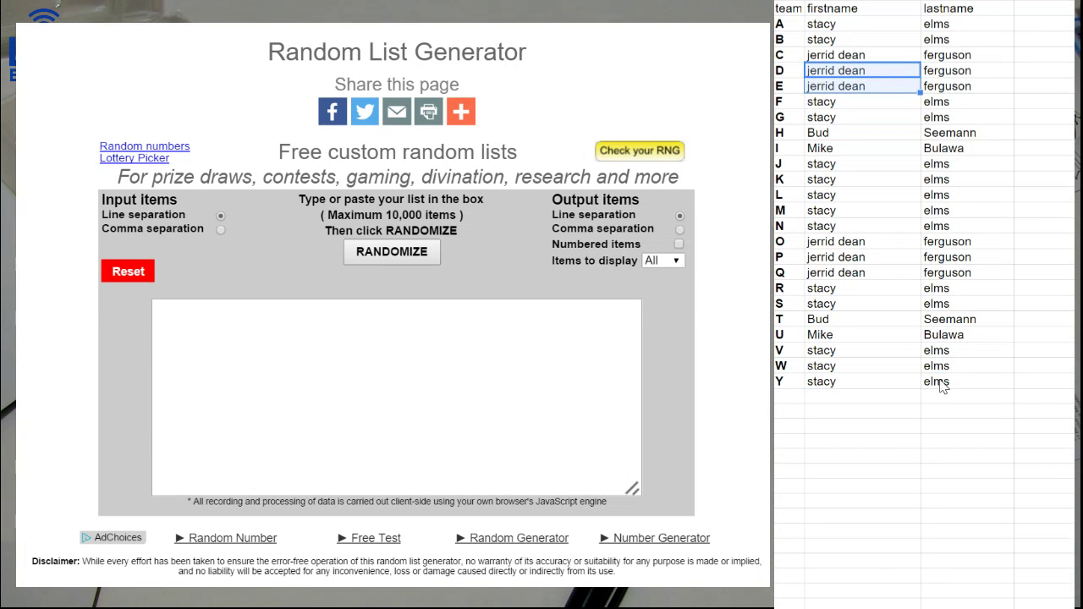
Paste the first team's names, randomize them and select the shuffled result for copying
{"action": "left_click", "coordinate": [397, 398]}
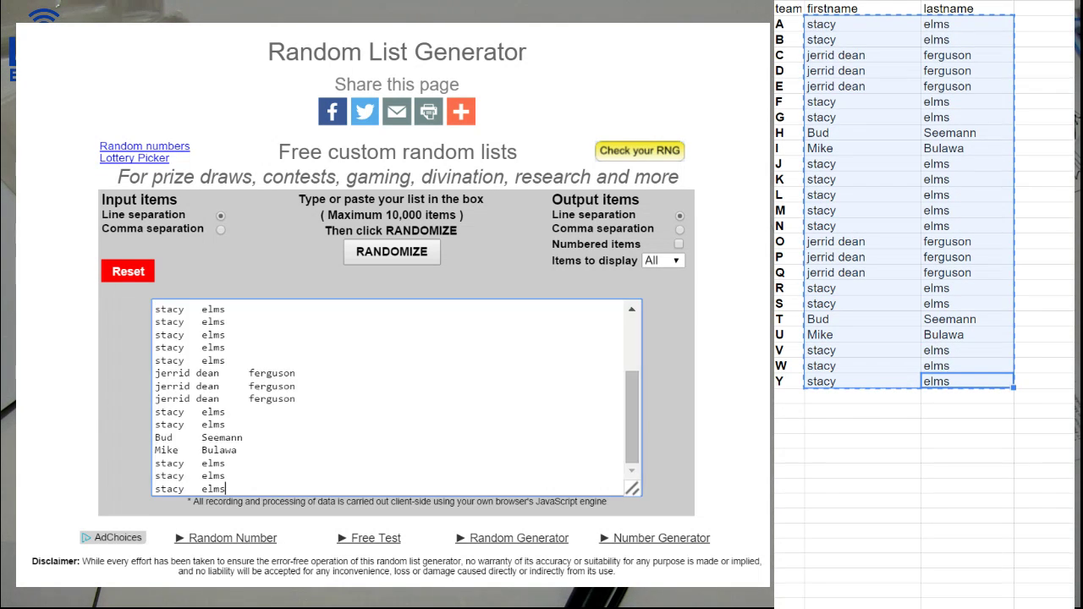
{"action": "left_click", "coordinate": [391, 250]}
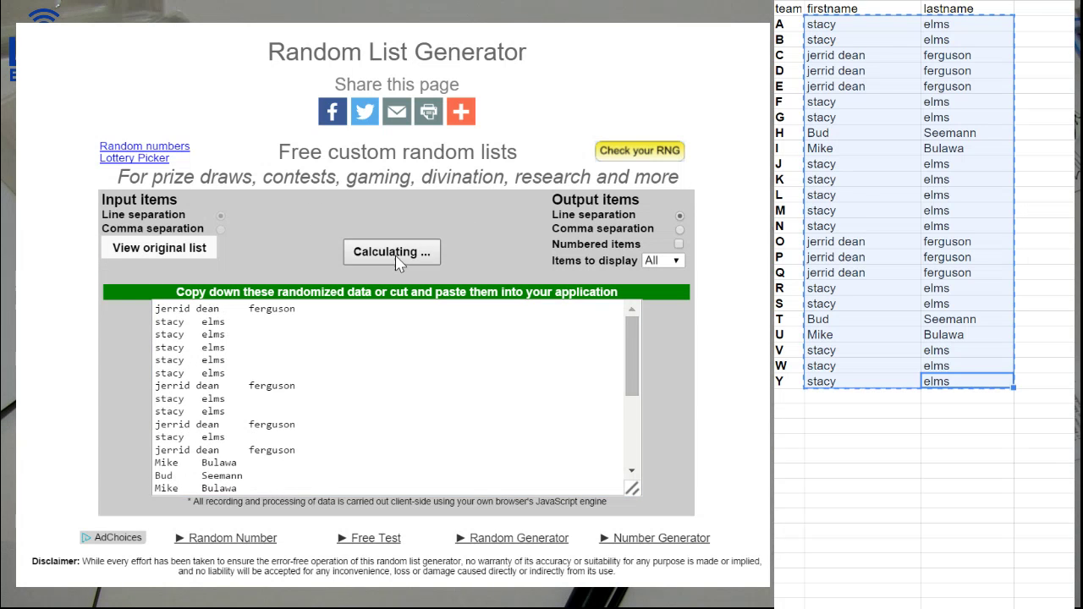
{"action": "left_click", "coordinate": [391, 251]}
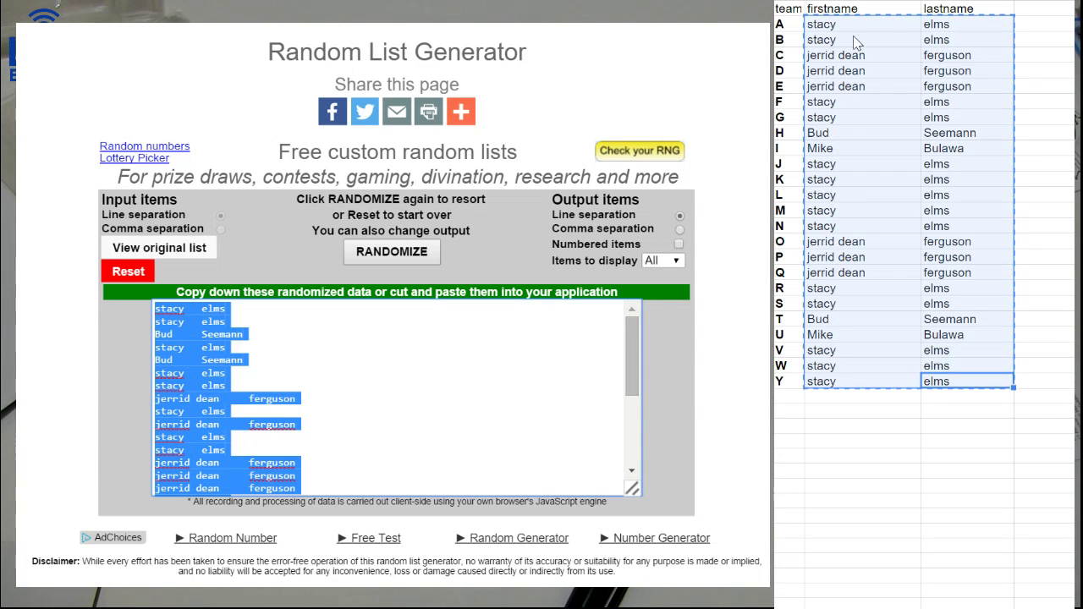
{"action": "left_click", "coordinate": [391, 251]}
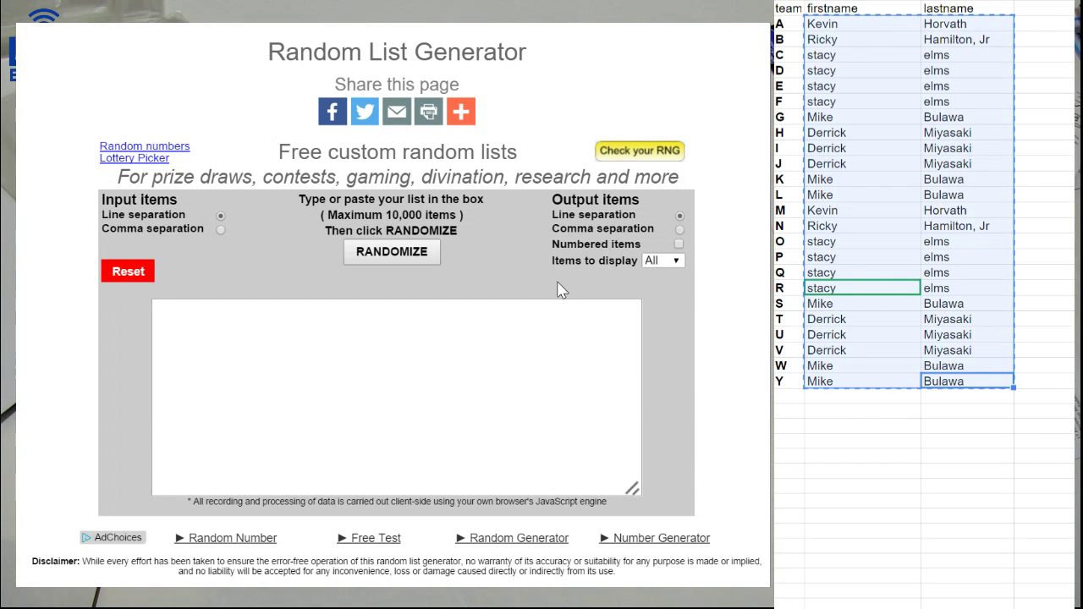
{"action": "left_click", "coordinate": [391, 250]}
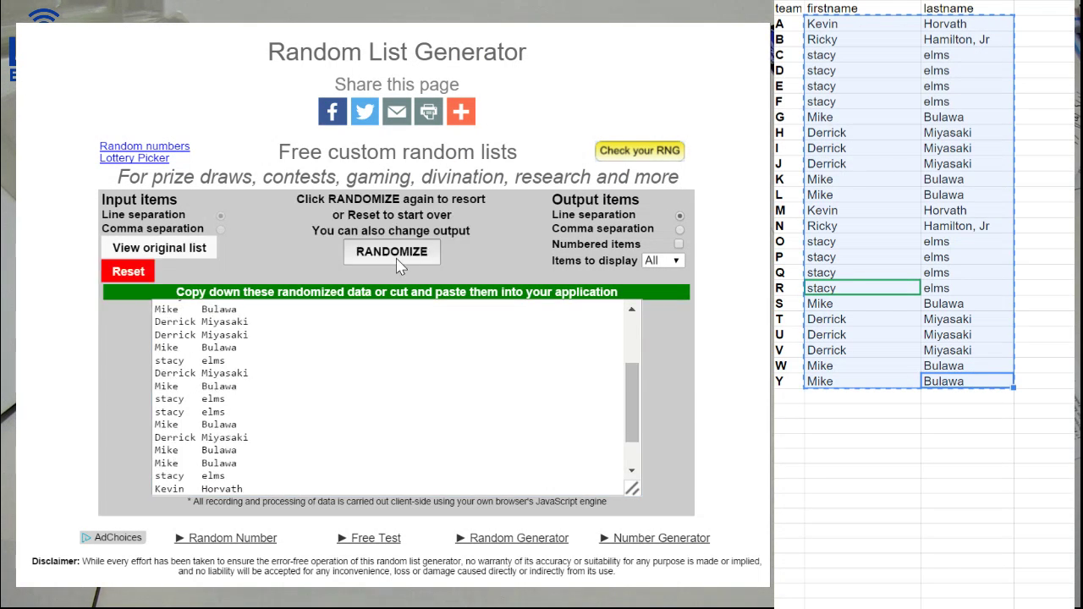
{"action": "left_click", "coordinate": [391, 251]}
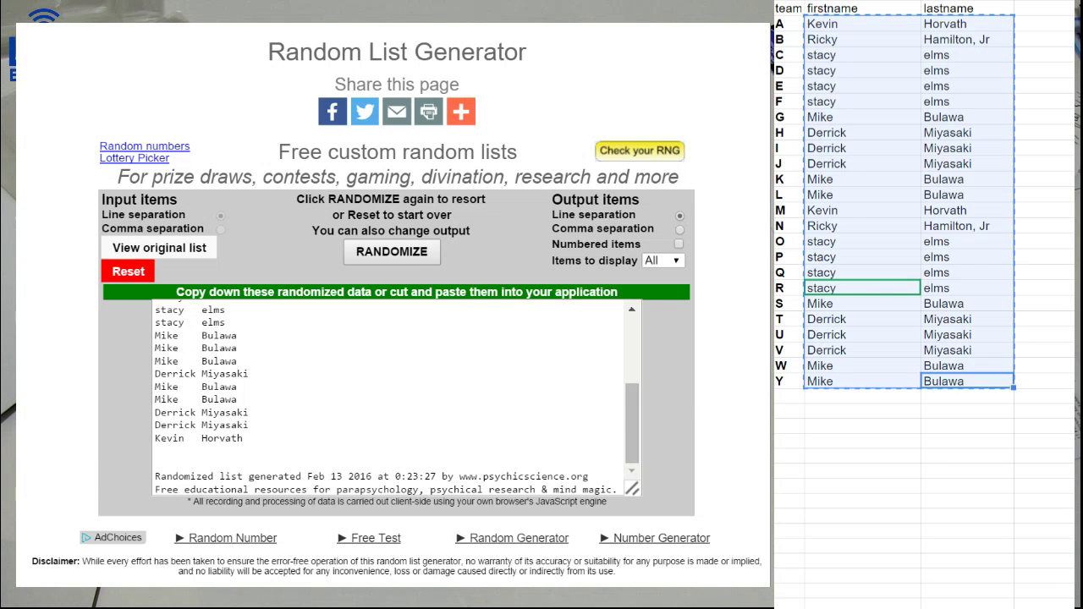
{"action": "left_click", "coordinate": [393, 251]}
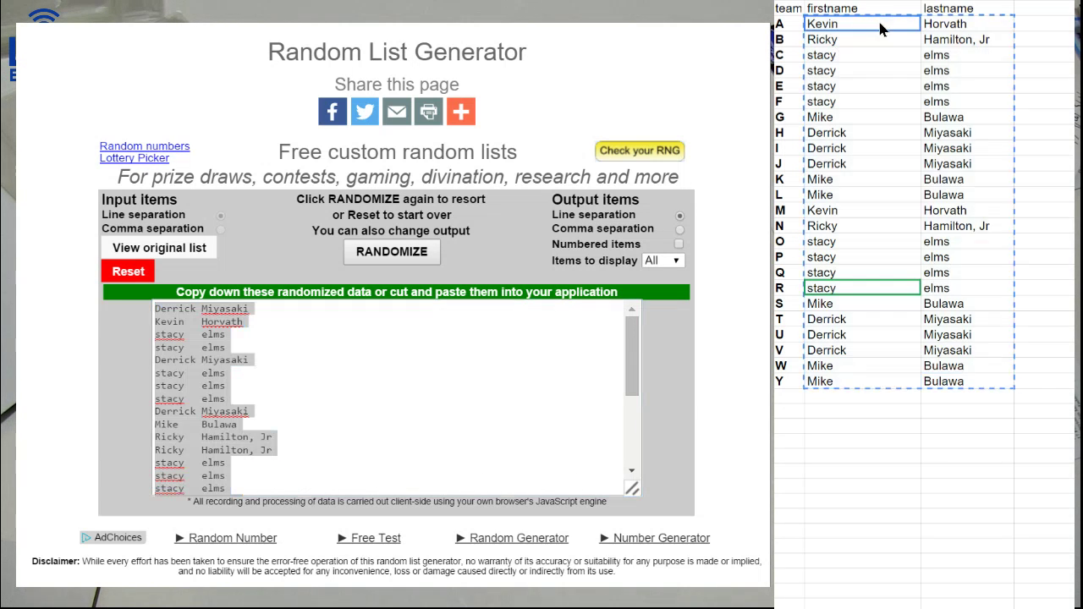